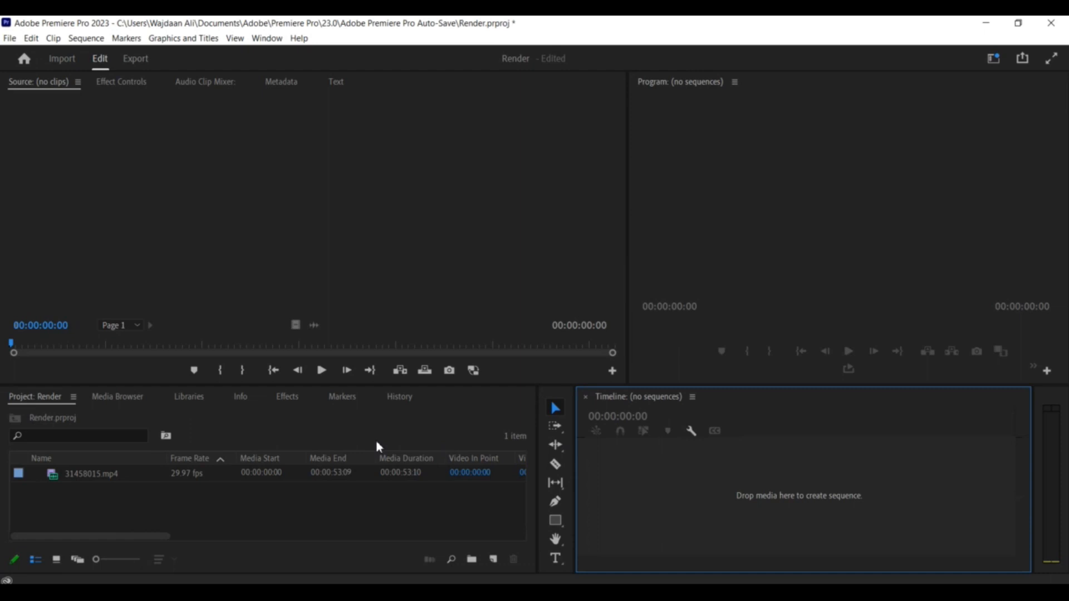
{"action": "mouse_move", "coordinate": [284, 476]}
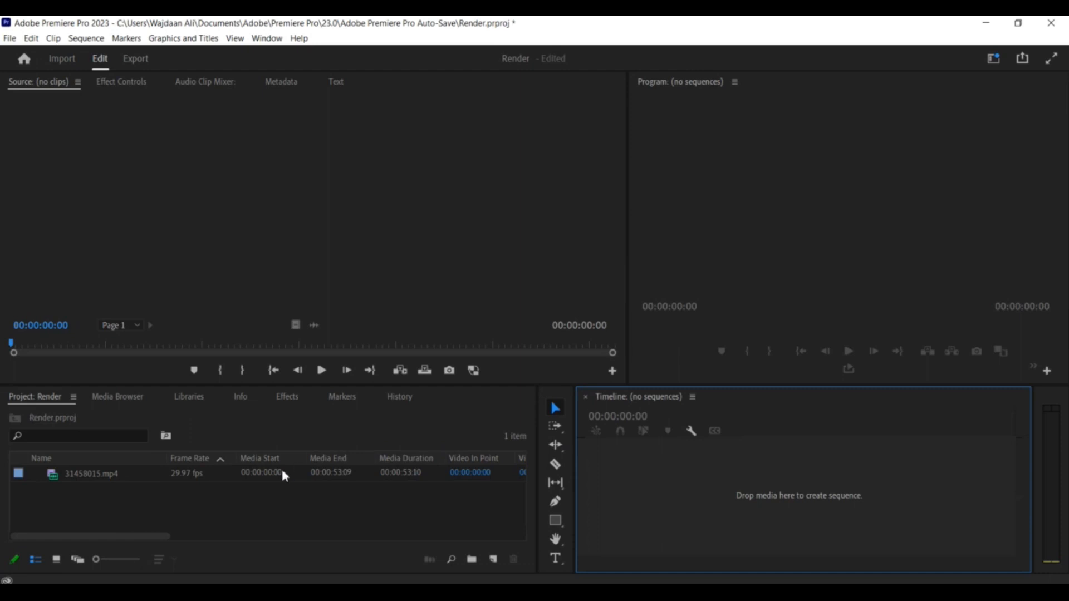
Select the imported 31458015.mp4 clip in the Project panel.
{"action": "left_click", "coordinate": [90, 473]}
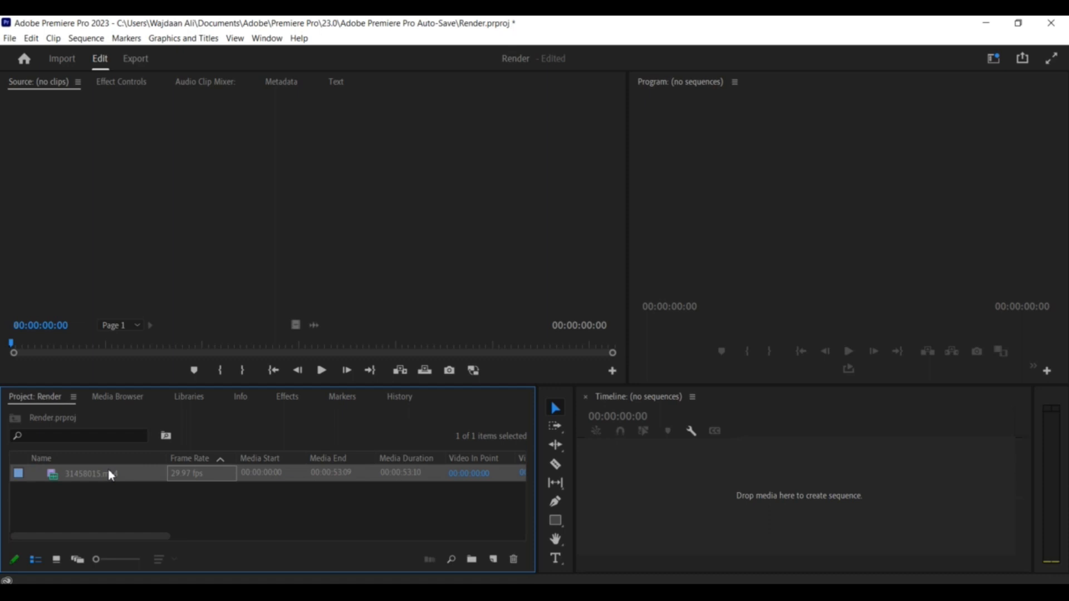
{"action": "mouse_move", "coordinate": [107, 481]}
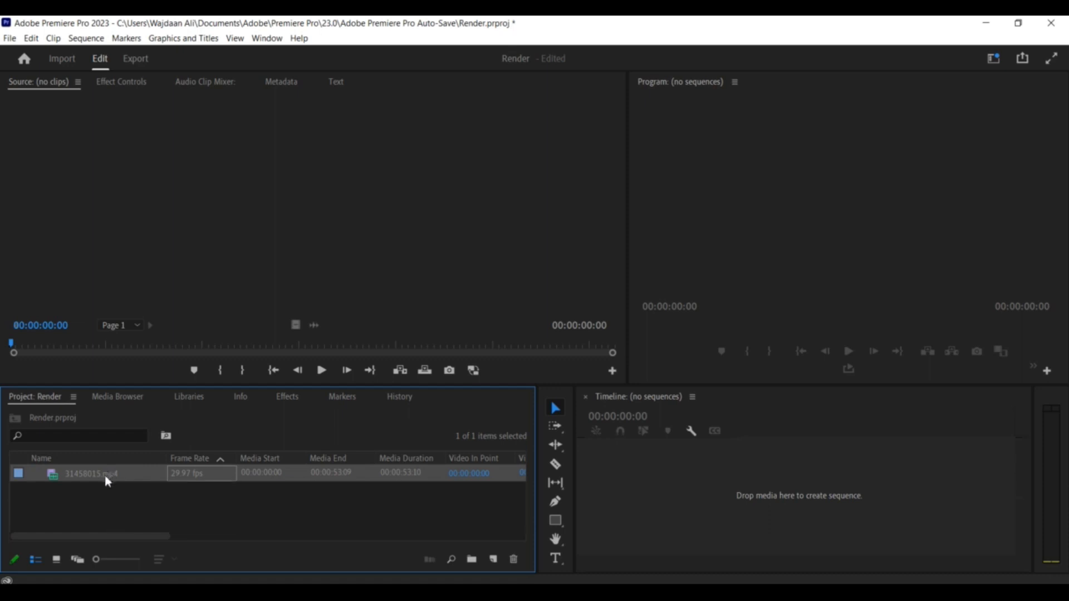
Discard the accidental 31458015 sequence and load 31458015.mp4 in the Source monitor.
{"action": "double_click", "coordinate": [89, 473]}
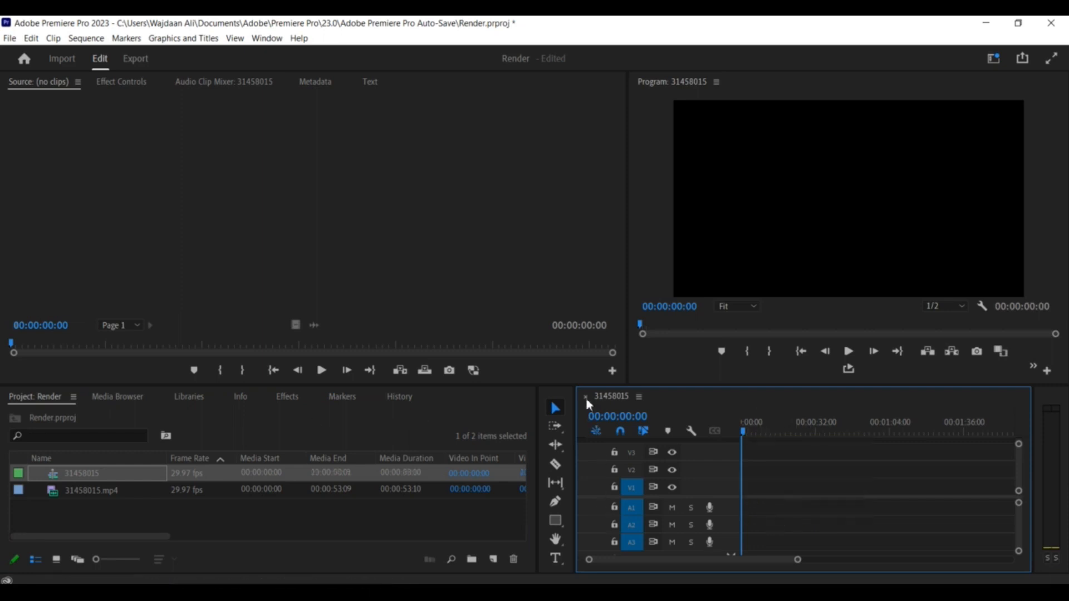
{"action": "left_click", "coordinate": [584, 396]}
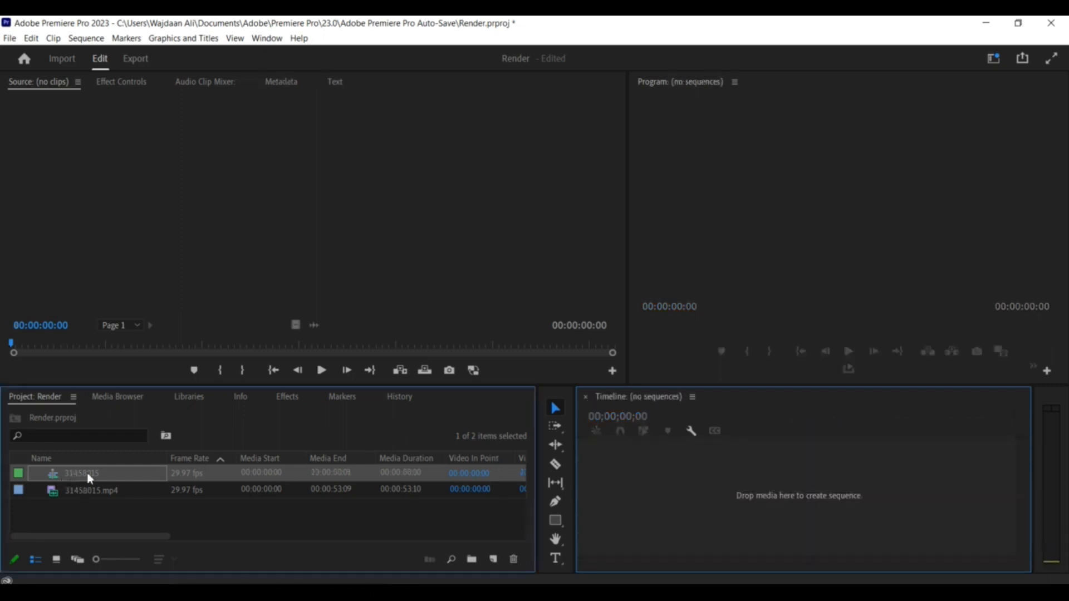
{"action": "left_click", "coordinate": [513, 558]}
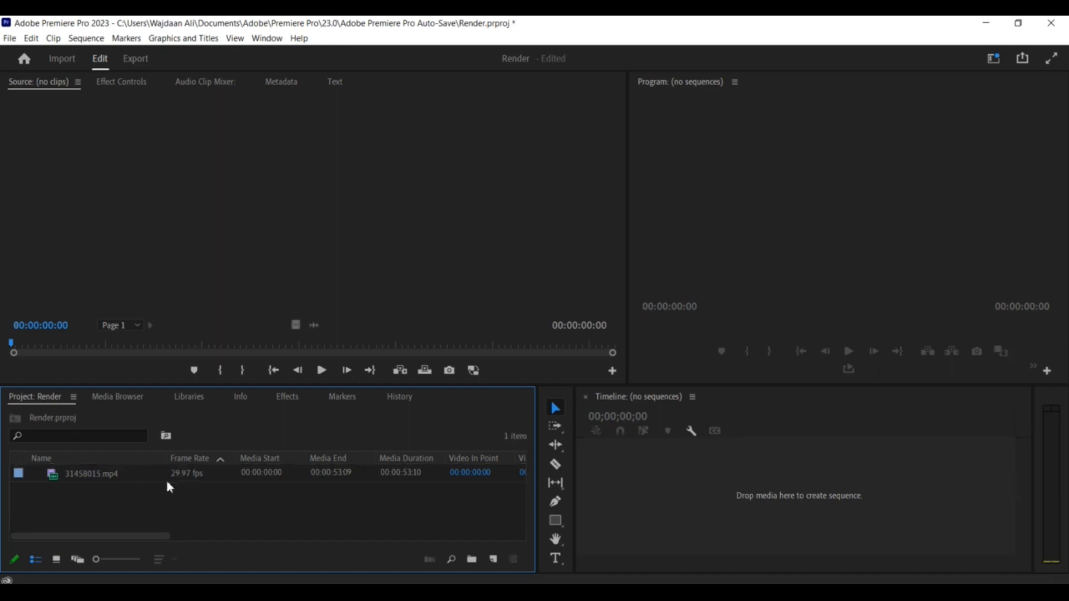
{"action": "double_click", "coordinate": [91, 473]}
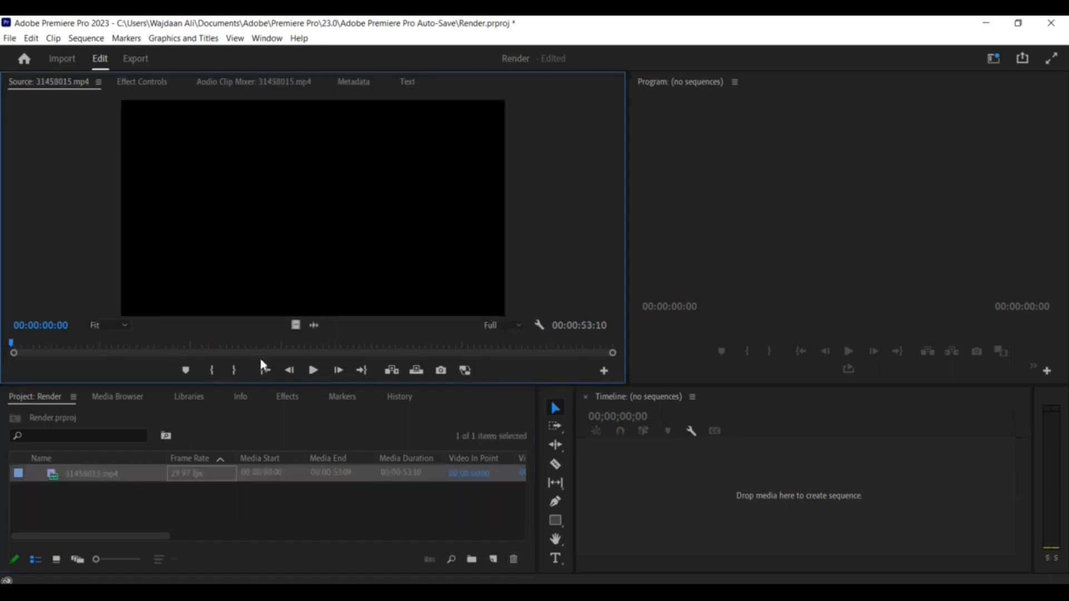